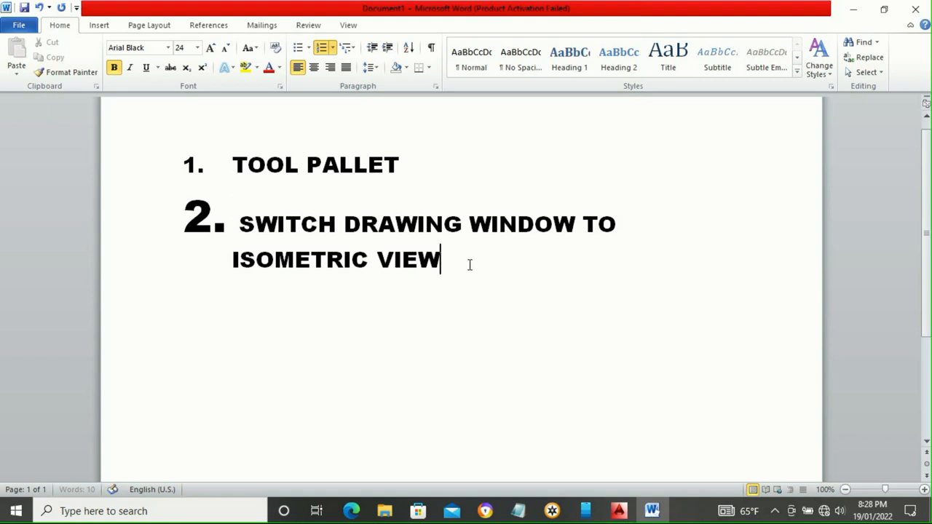
mouse_move(486, 216)
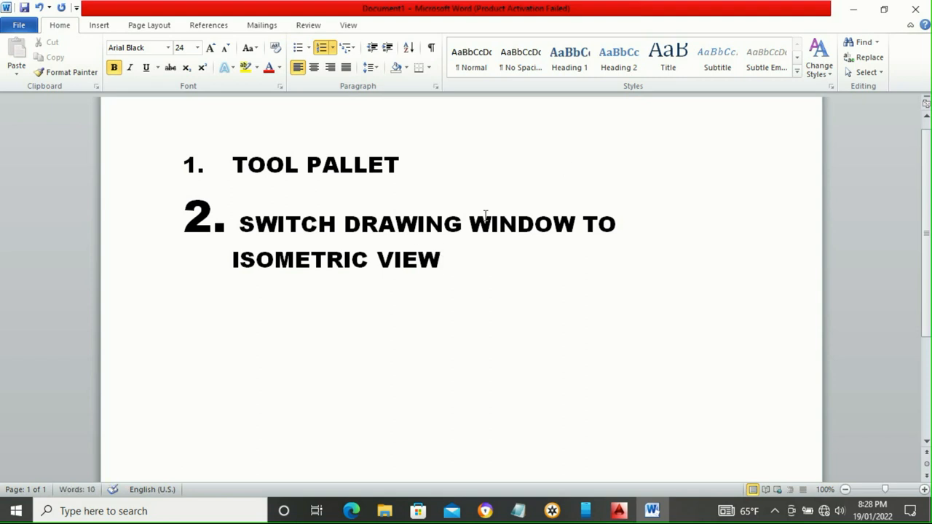
mouse_move(727, 5)
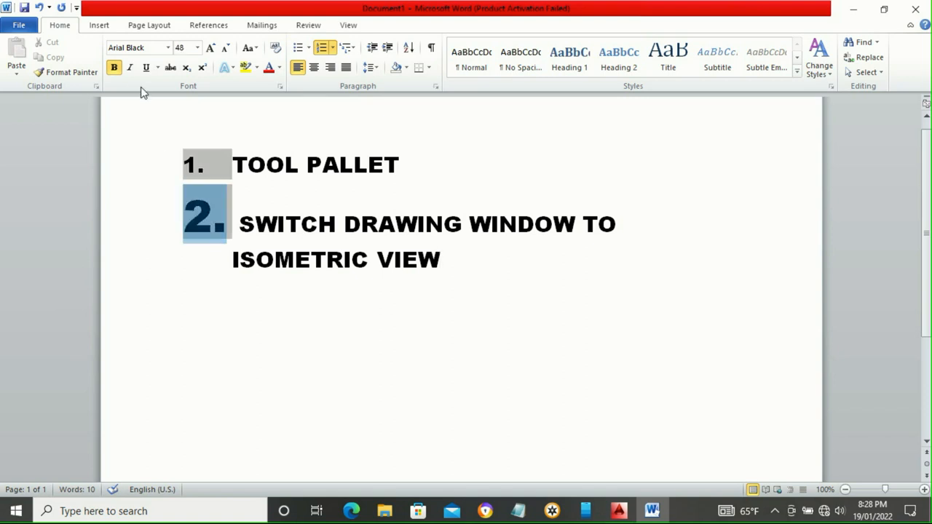
Step: Resize the list numbers to font size 24 and begin a third list item
left_click(197, 46)
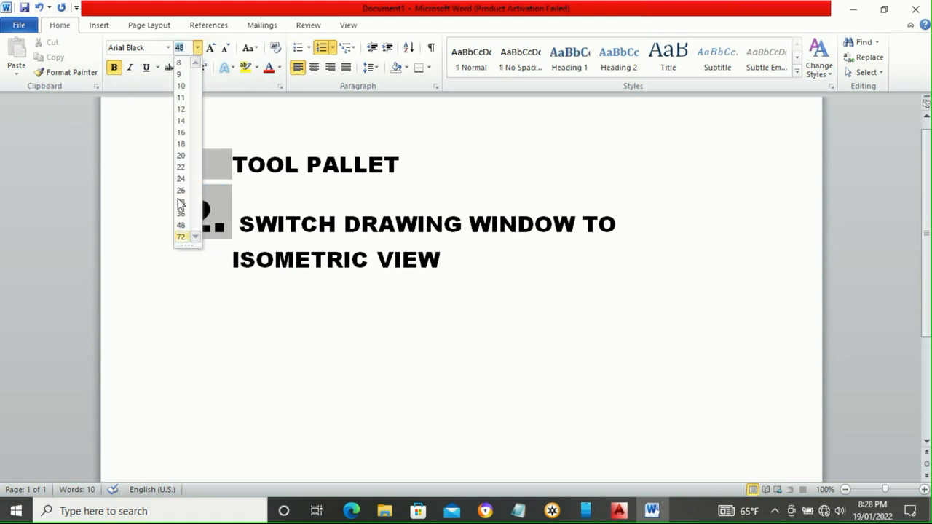
left_click(180, 178)
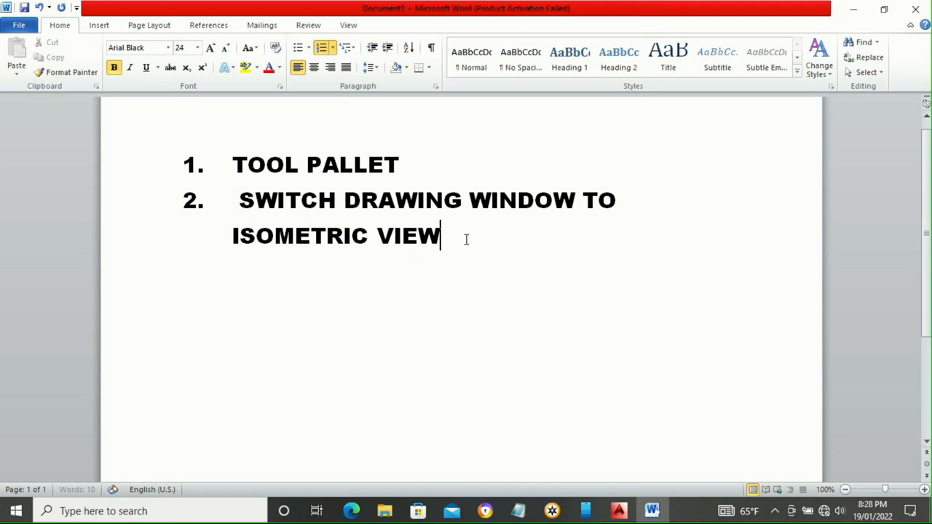
key("enter")
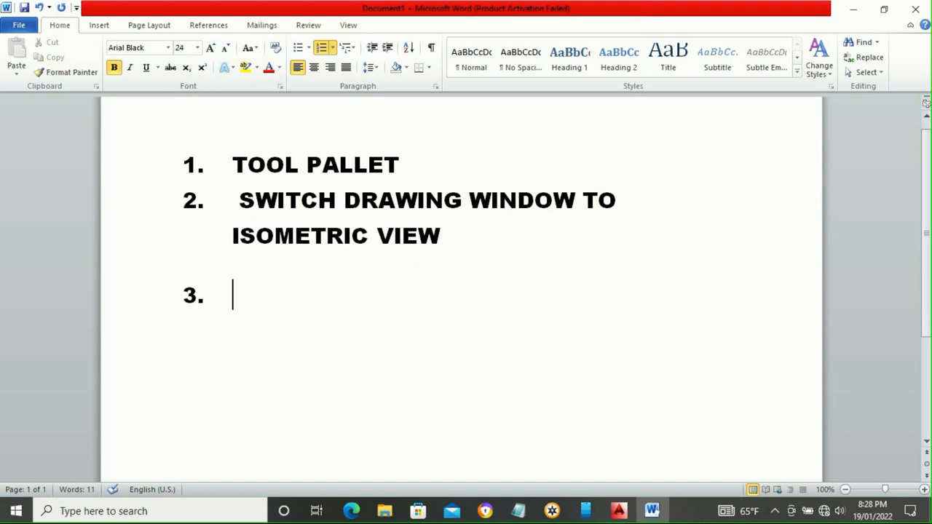
Step: Write item 3 'USE THE PRESSPULL TOOL TO CREAT 3D SOLID OF YOUR STRUC...' and begin item 4
type("USE")
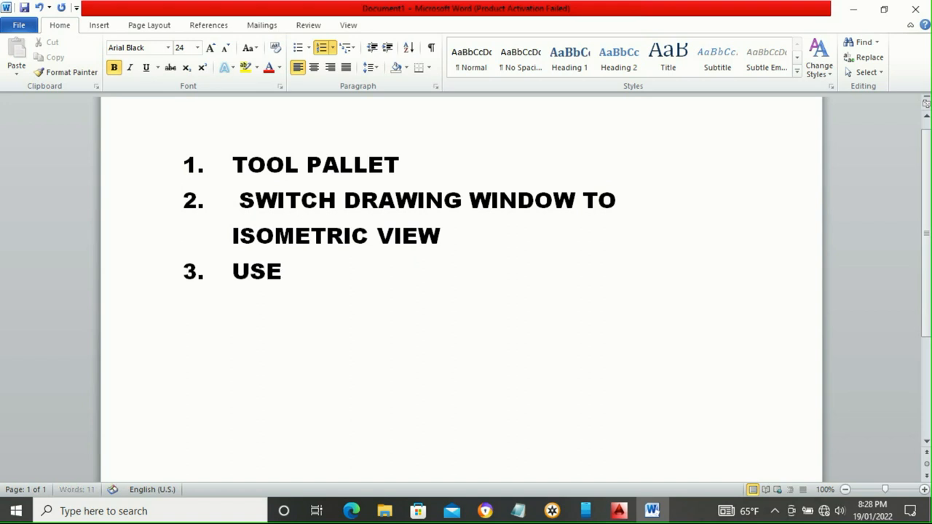
type("THE PRE")
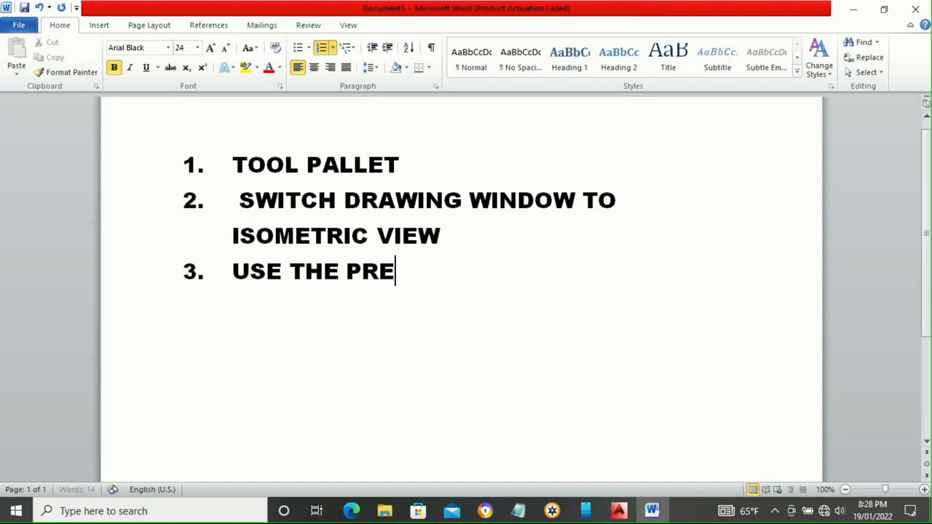
type("SSPULL")
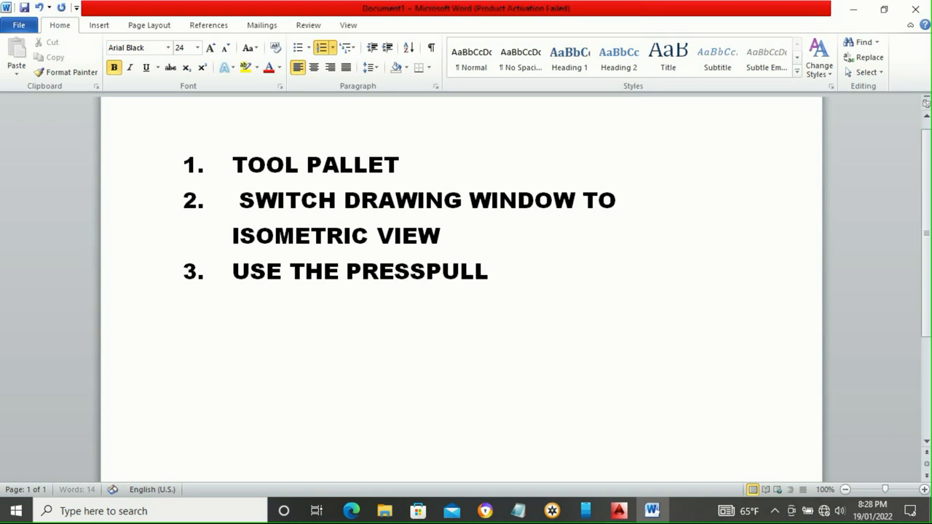
type("TOOL")
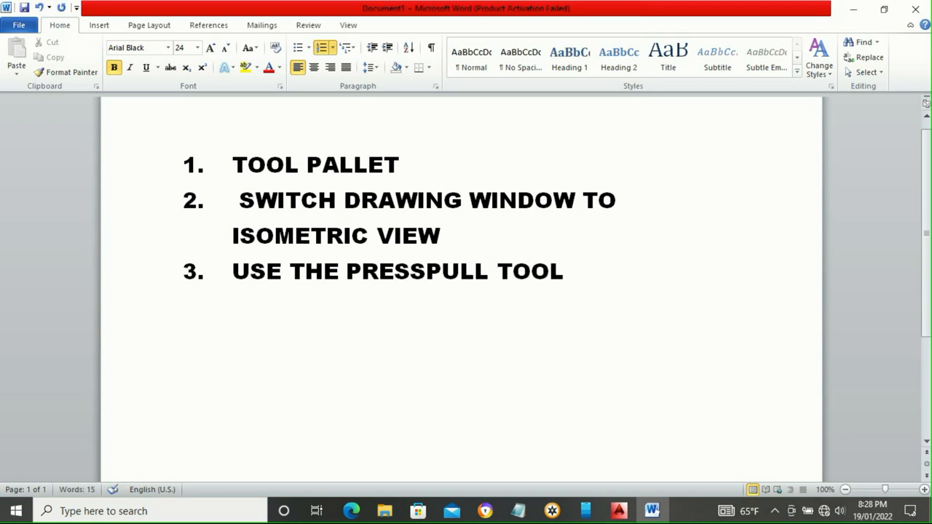
type("TO CRE")
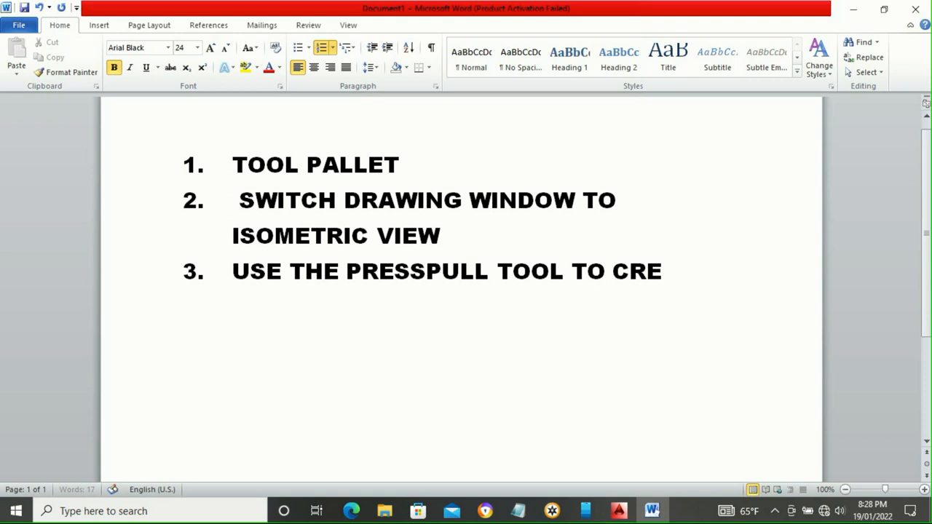
type("AT")
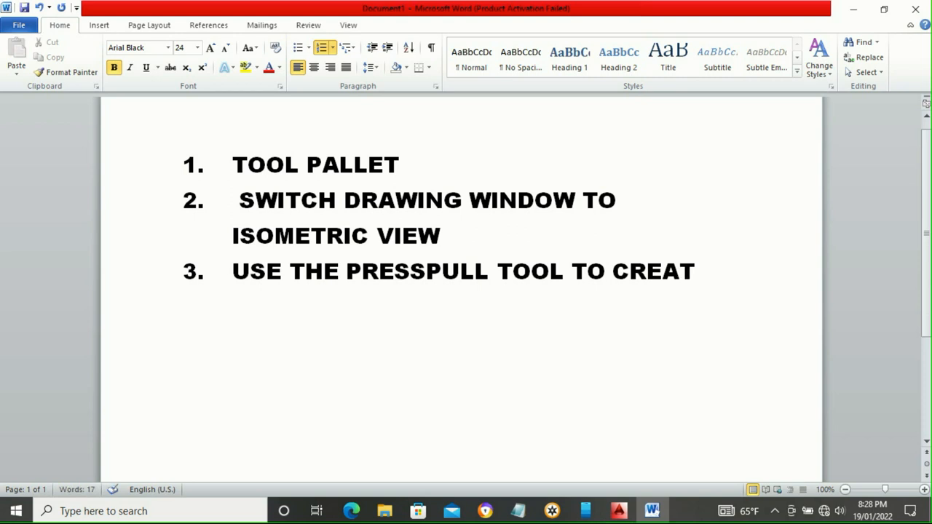
type("3D S")
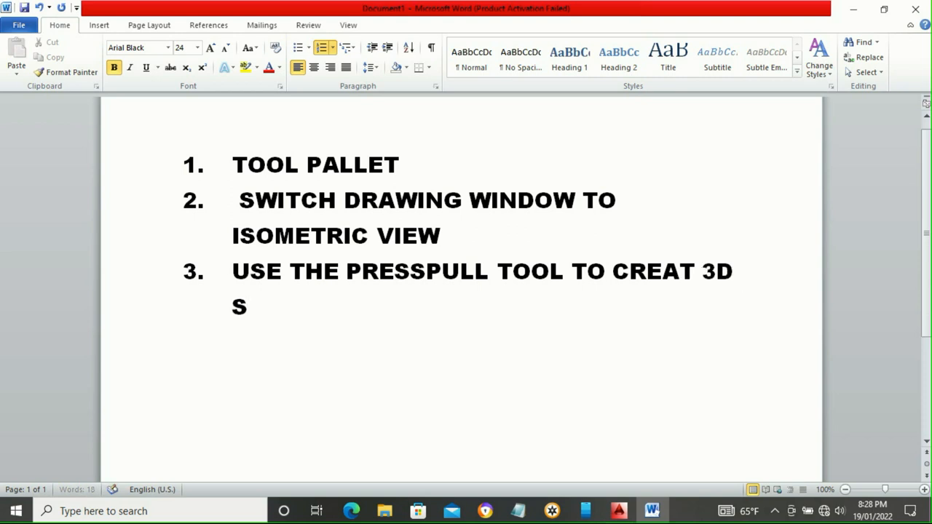
type("OLID")
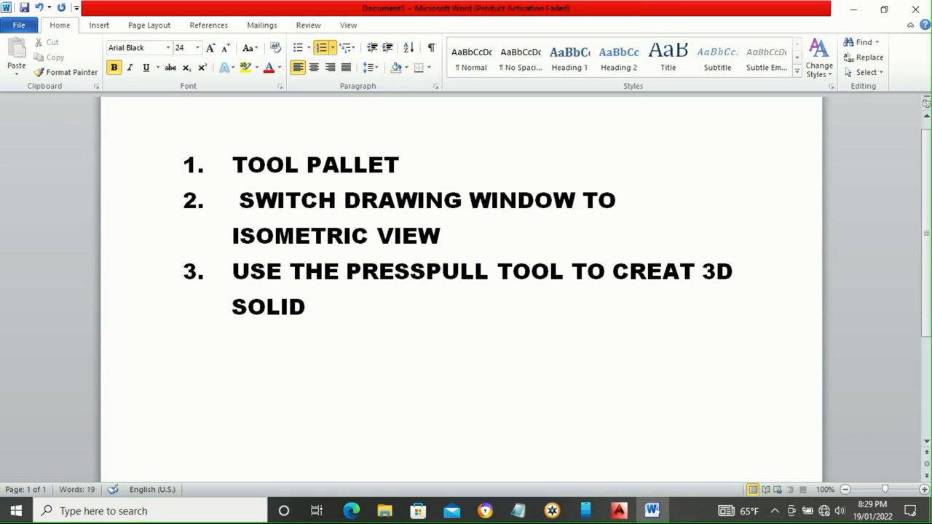
type("OF YOUR")
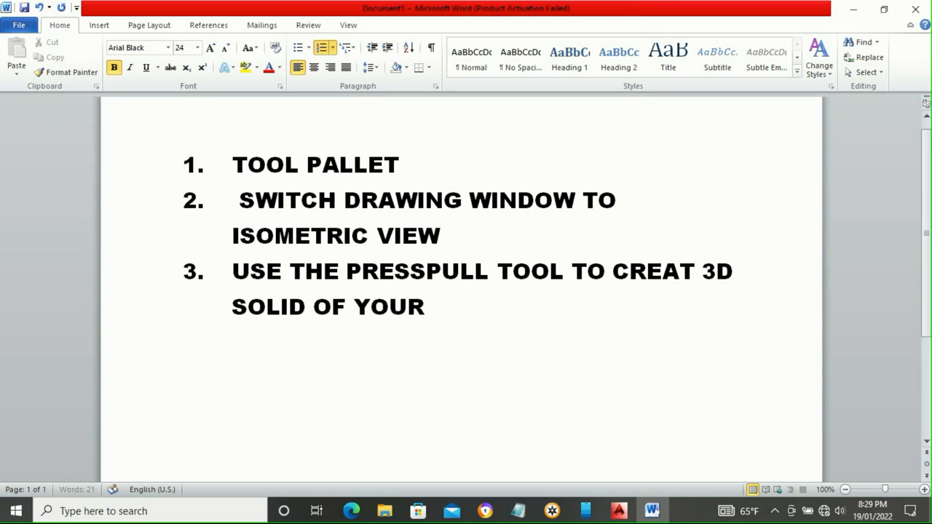
type("STRUCTURAL MEMBER.")
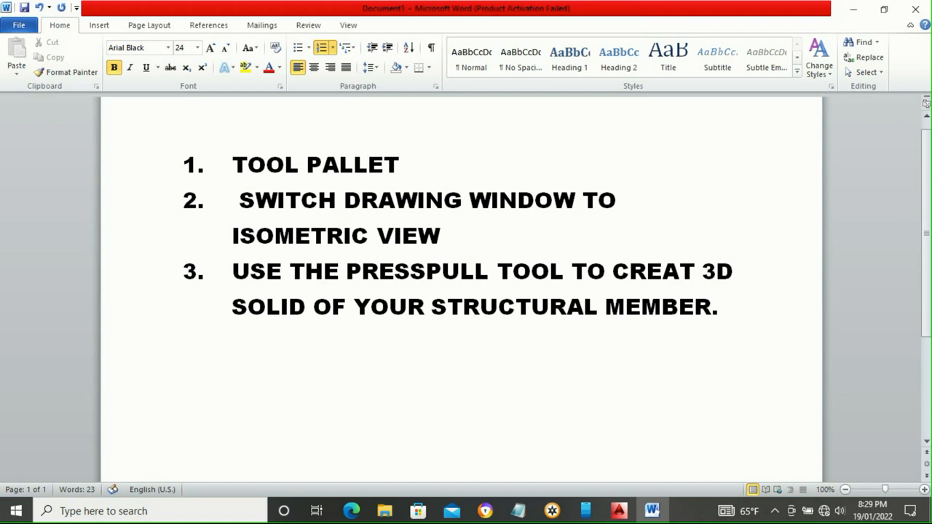
key("enter")
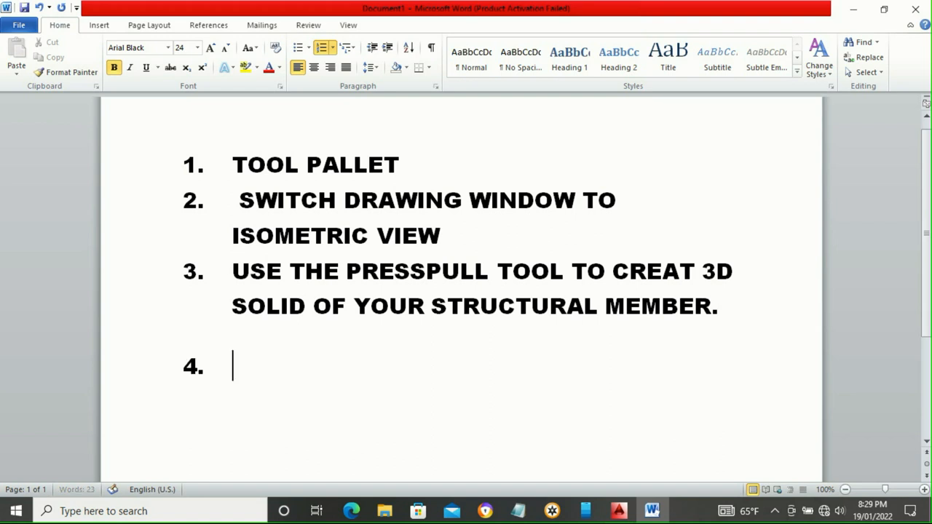
Step: Enter FINISH as item 4, select the word and delete it
type("FINISH")
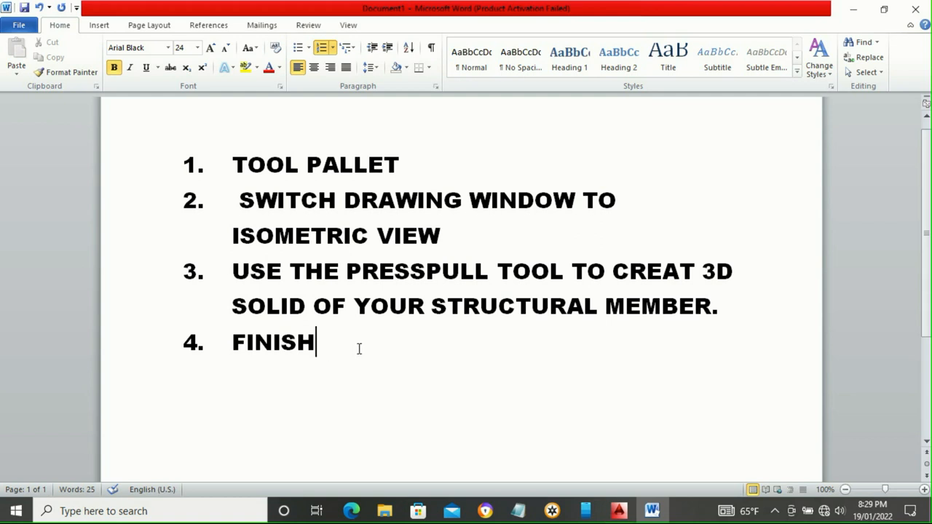
double_click(274, 342)
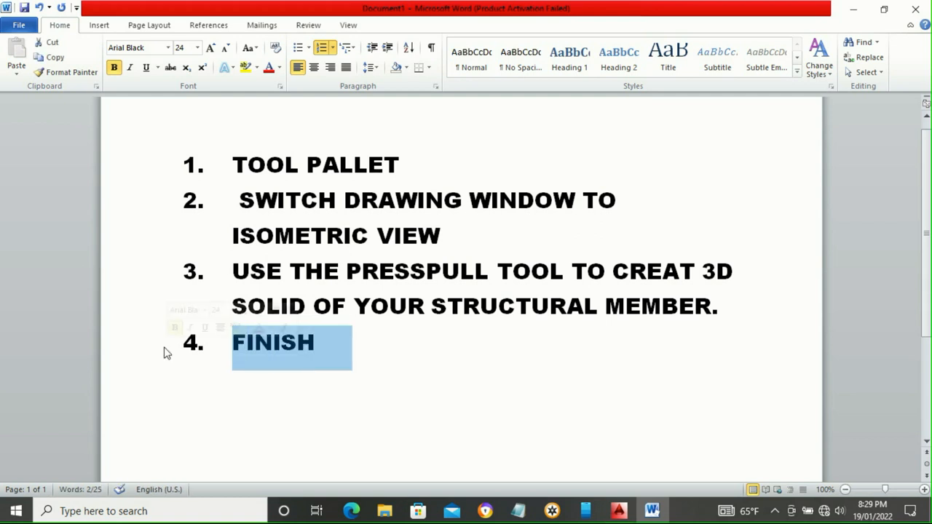
key("Delete")
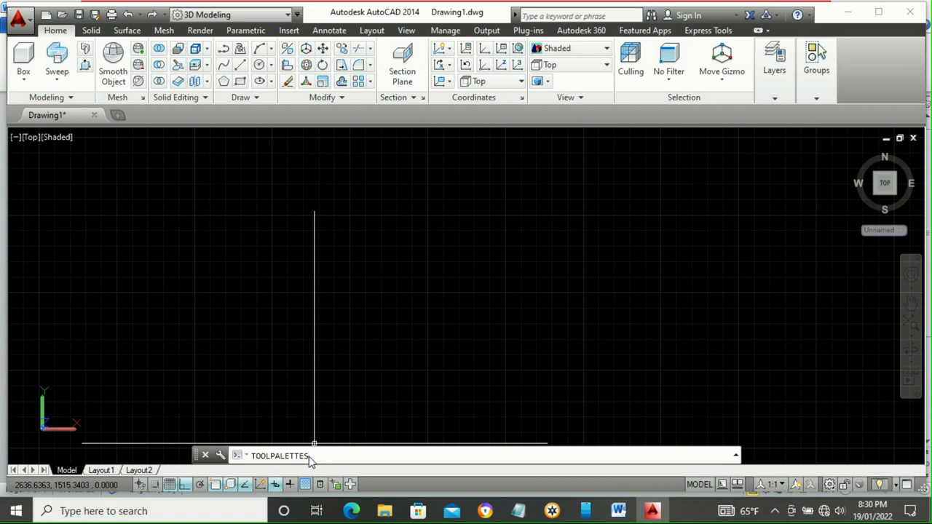
Step: Run TOOLPALETTES to show the Hatches and Fills tool palette
type("TOOLPALETTES")
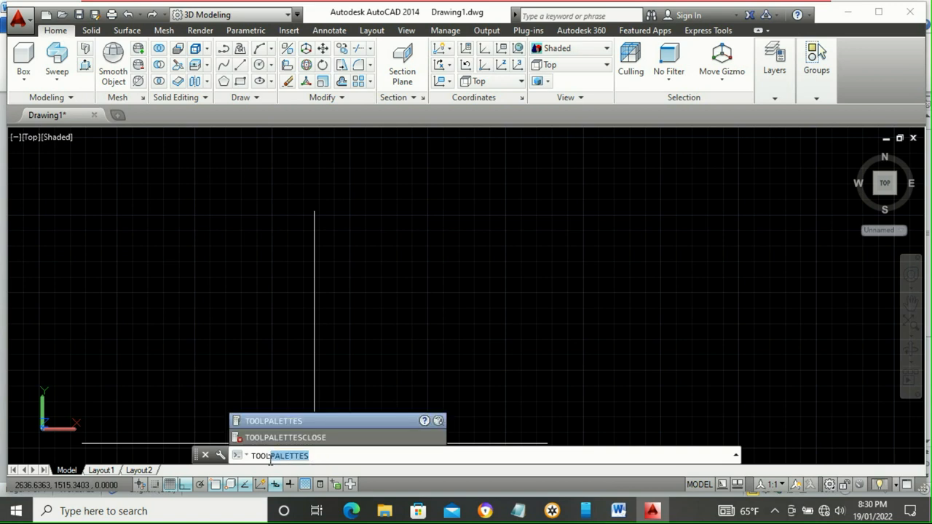
key("BackSpace")
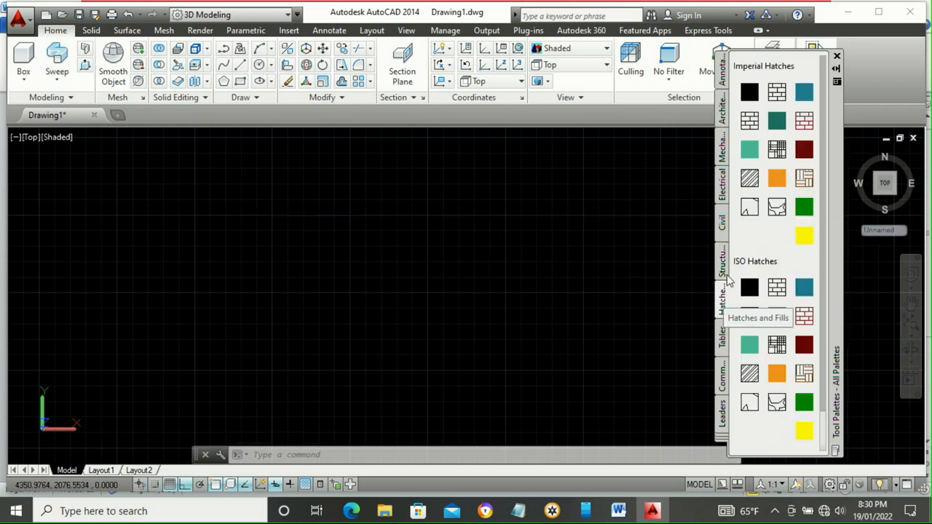
Step: Switch the tool palettes to the Structural tab with the beam samples
left_click(723, 265)
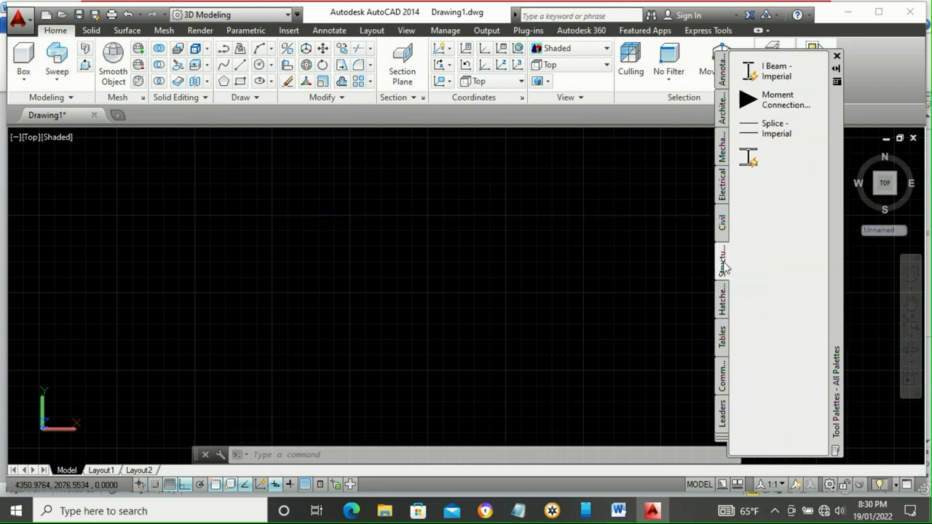
mouse_move(728, 280)
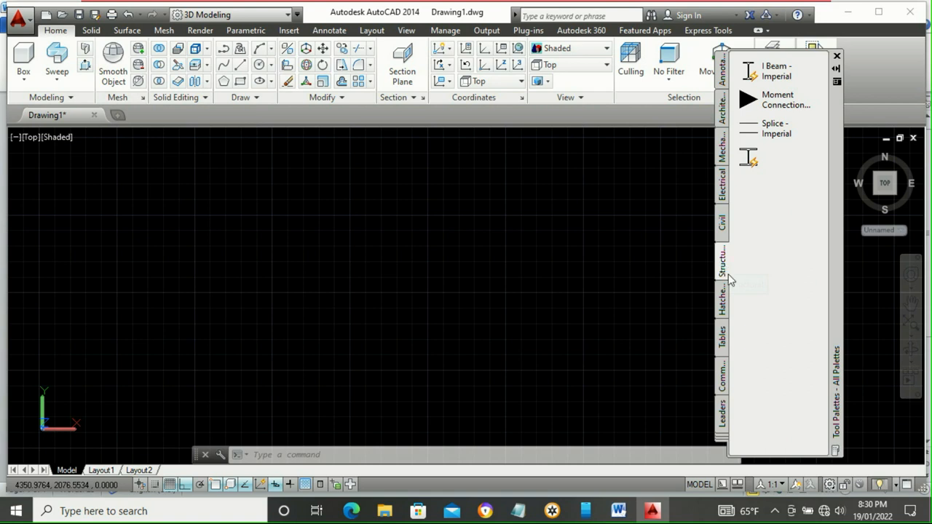
mouse_move(725, 262)
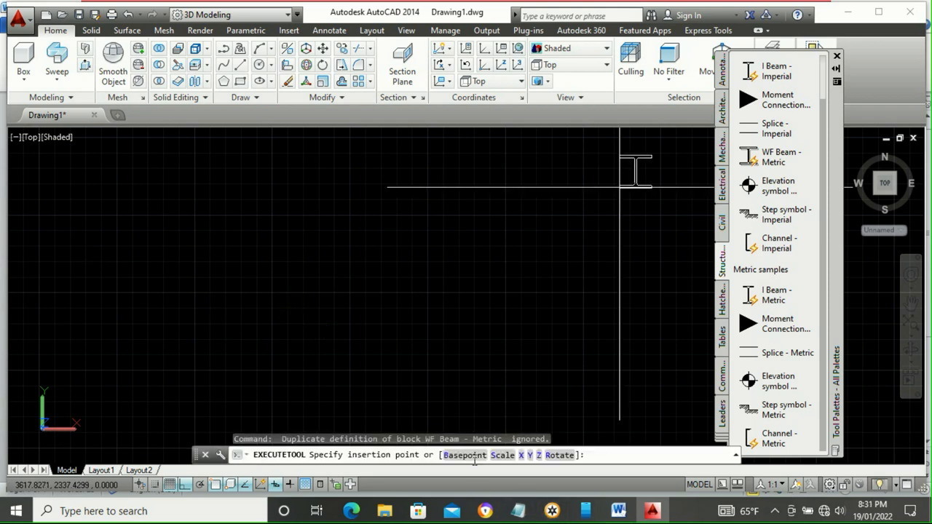
mouse_move(317, 295)
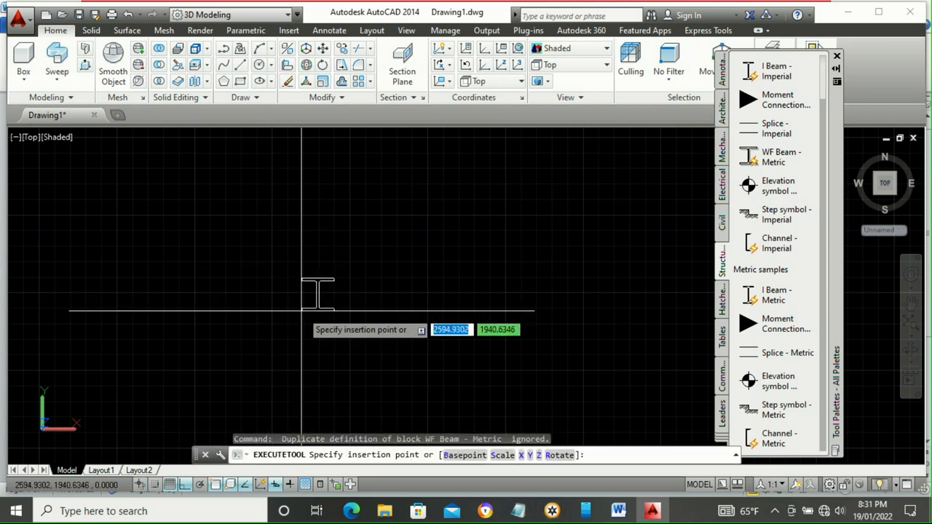
mouse_move(390, 259)
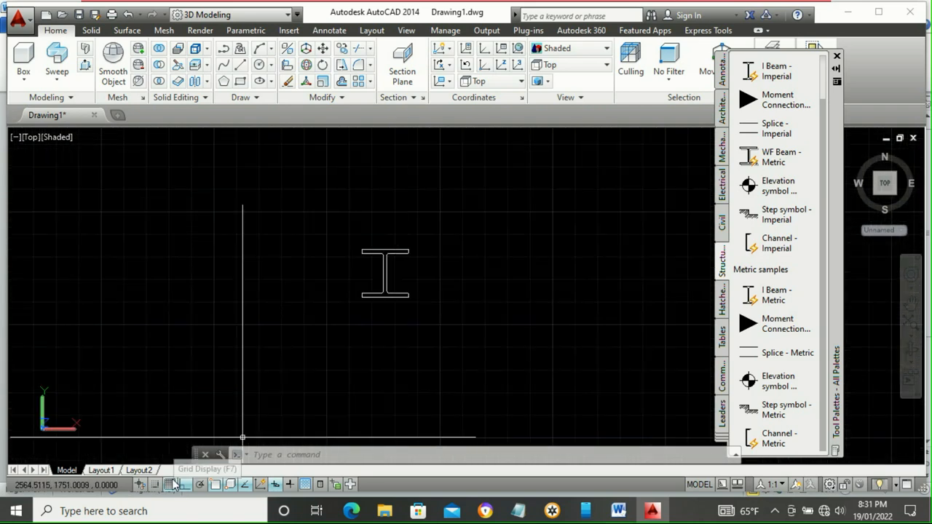
Step: Turn off the grid and set the view to SE Isometric
left_click(172, 484)
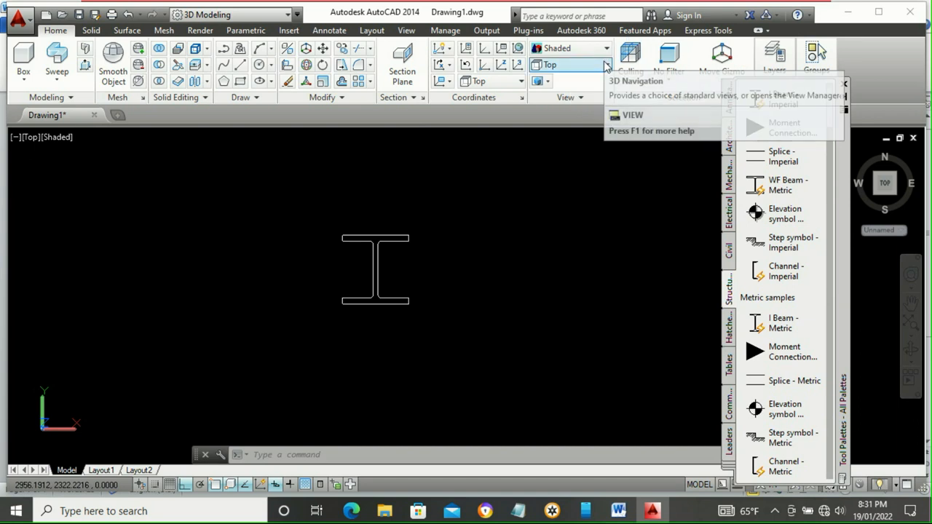
left_click(606, 48)
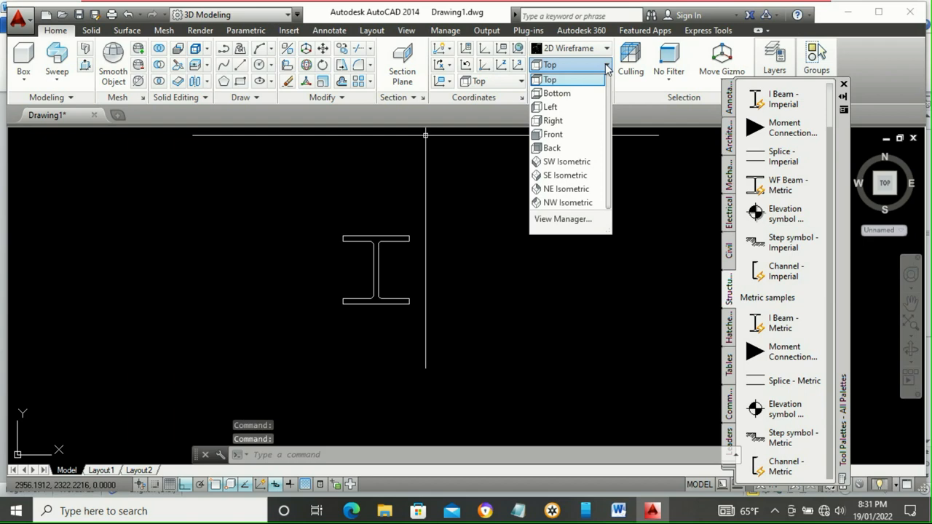
mouse_move(567, 160)
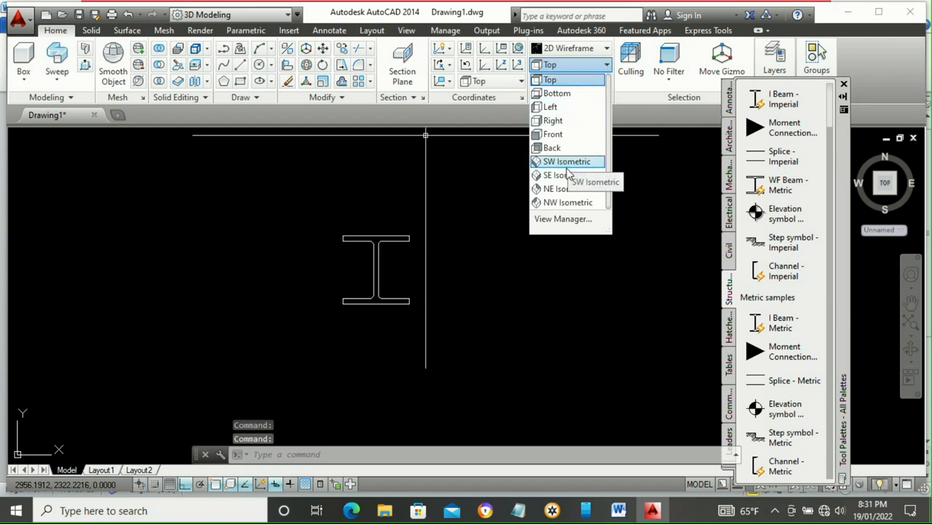
left_click(556, 175)
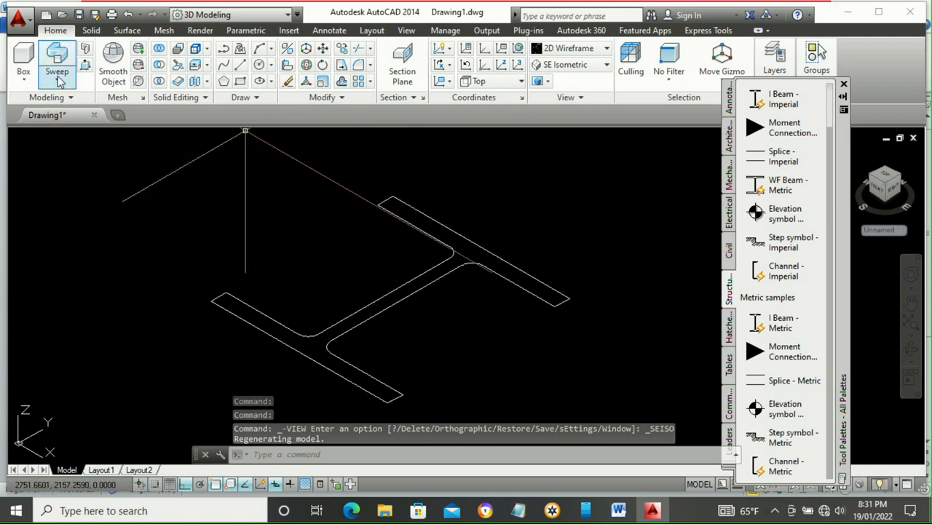
mouse_move(84, 65)
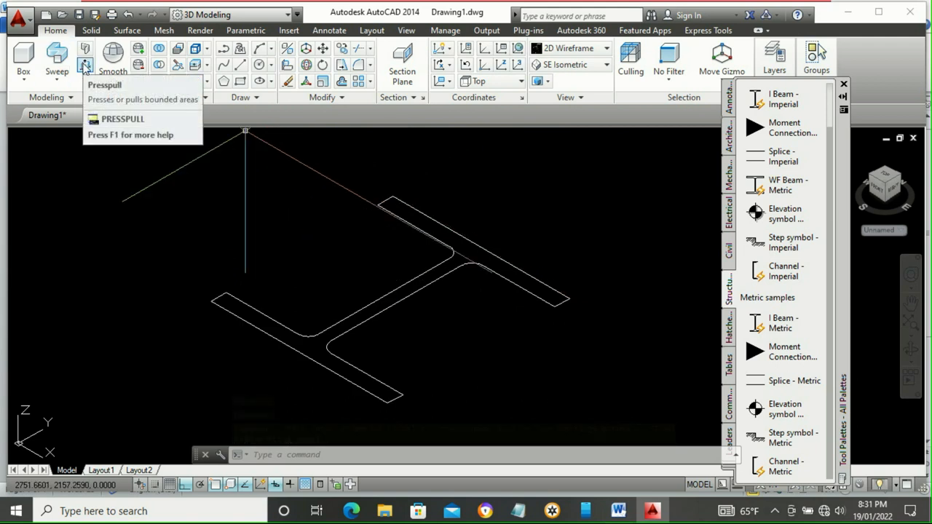
Step: Presspull the I-beam profile into a tall column and zoom to extents
left_click(85, 57)
type("E")
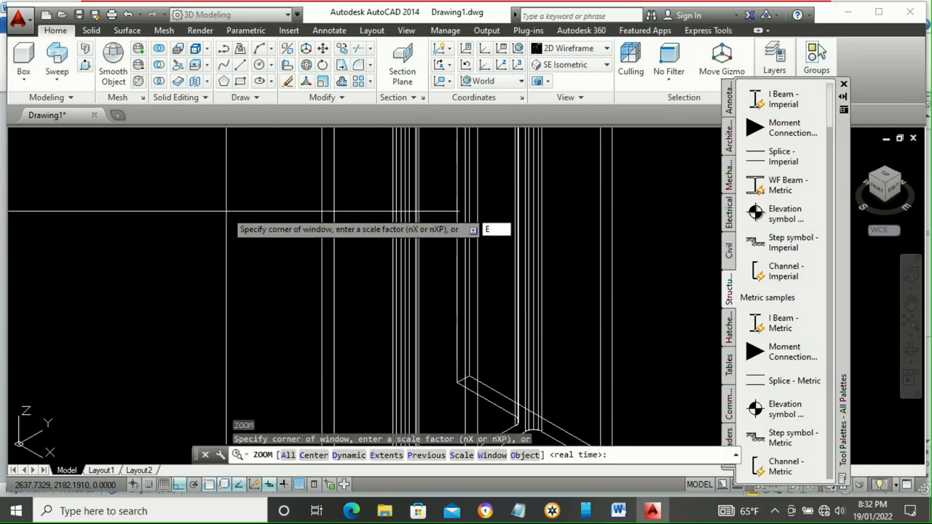
key("enter")
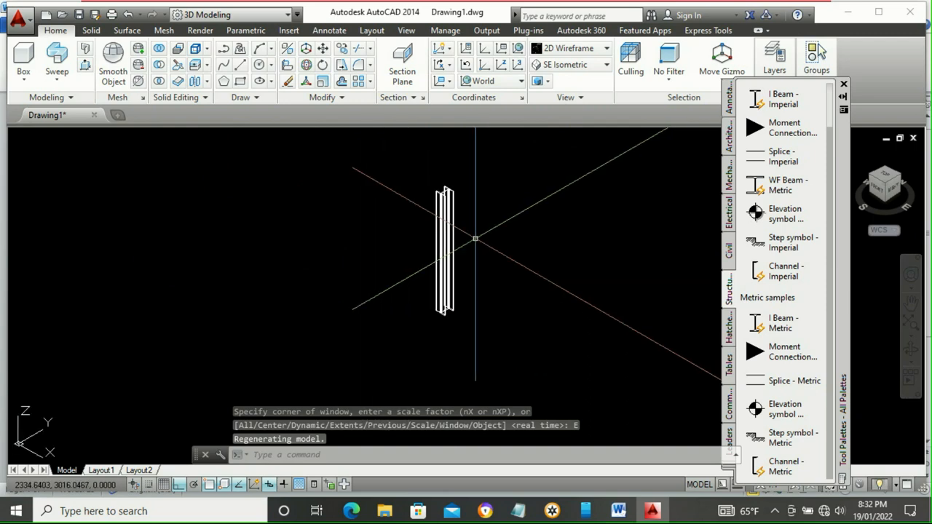
mouse_move(606, 48)
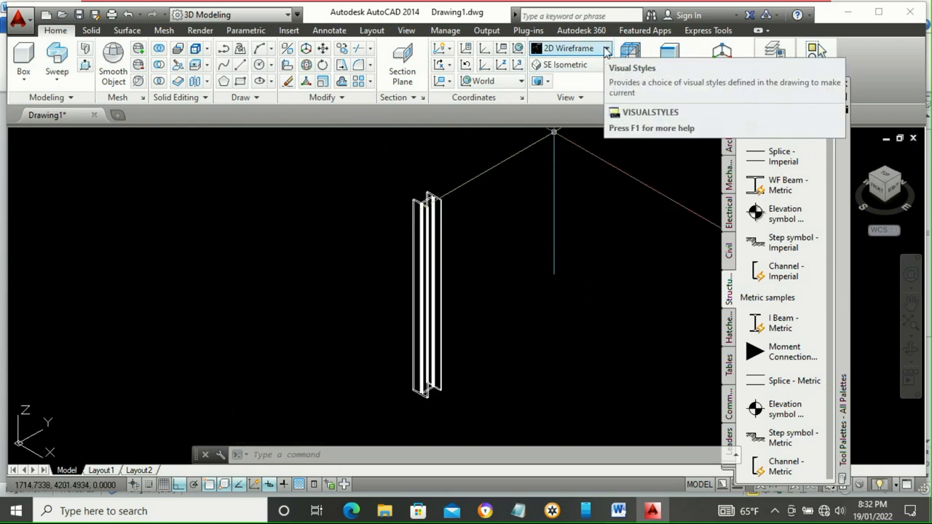
Step: Change the visual style from wireframe to Shaded
left_click(606, 48)
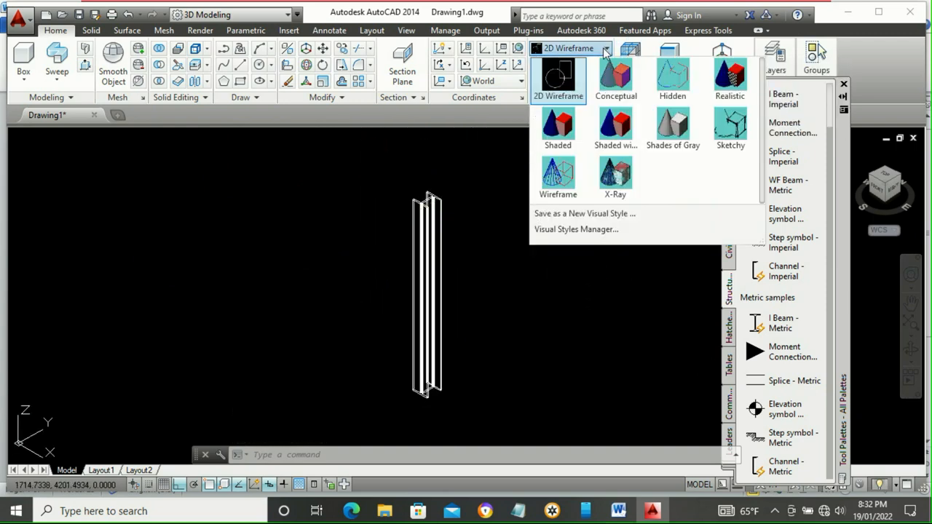
mouse_move(614, 75)
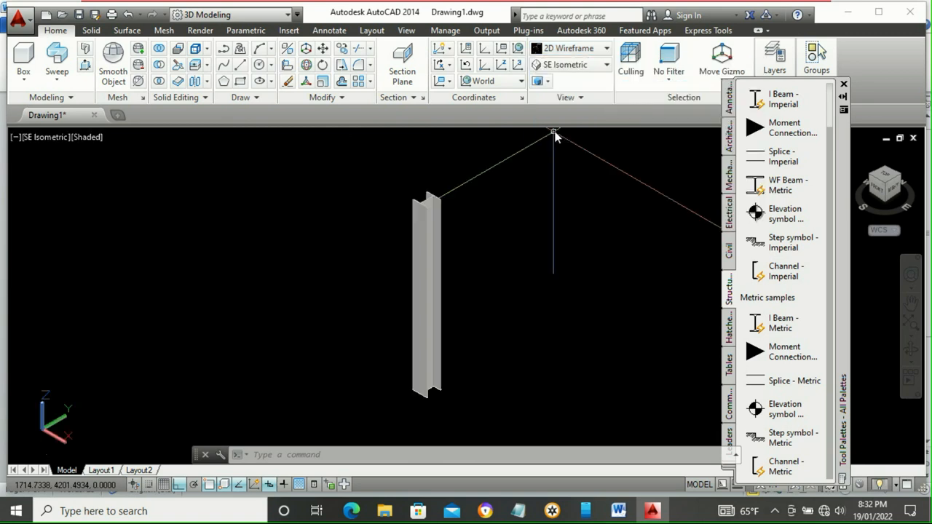
left_click(571, 48)
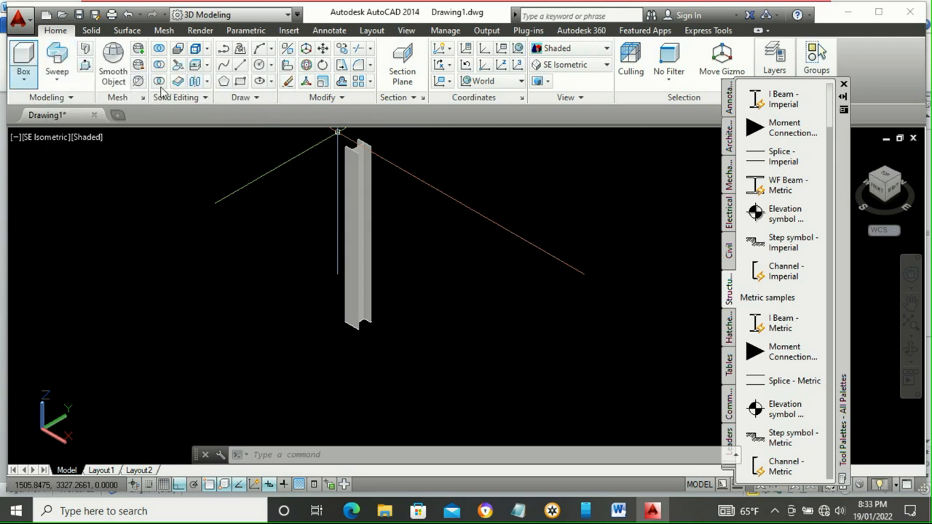
mouse_move(178, 64)
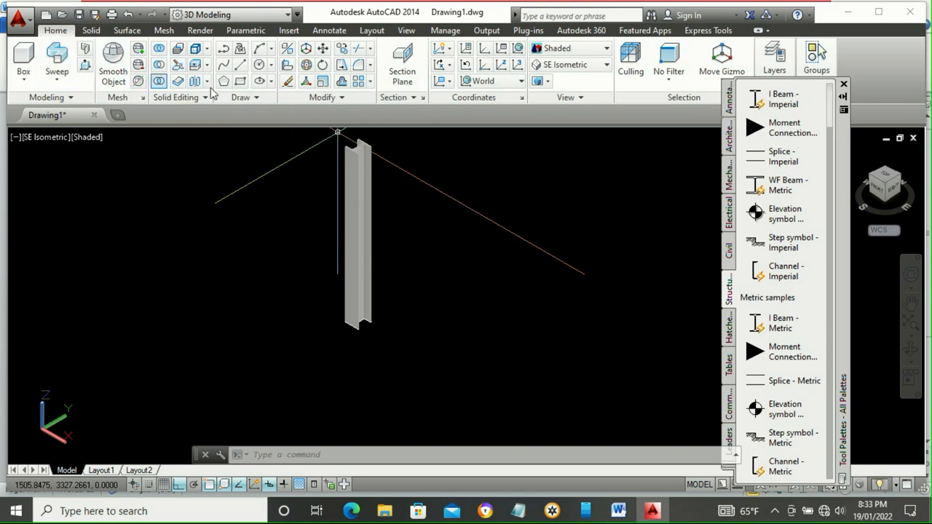
mouse_move(240, 65)
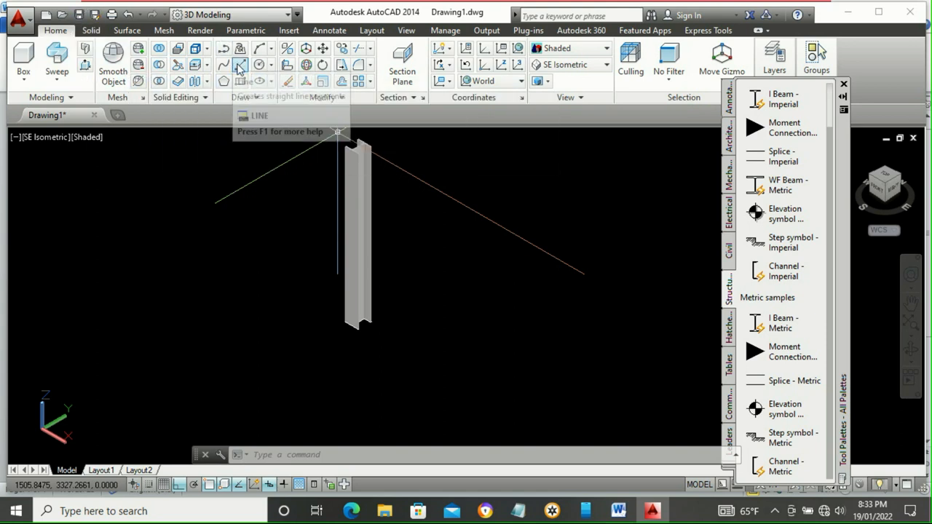
Step: Draw a 500-unit square outline on the ground plane beside the column
left_click(242, 64)
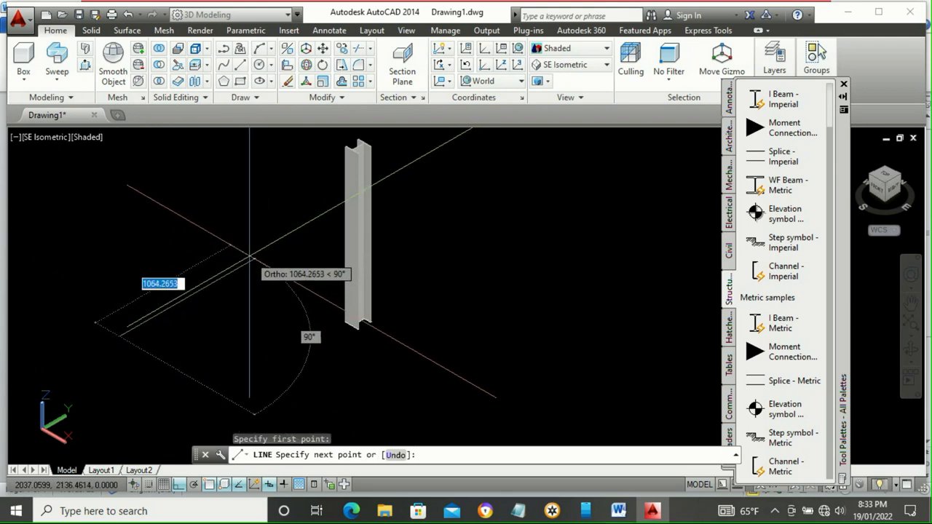
type("500")
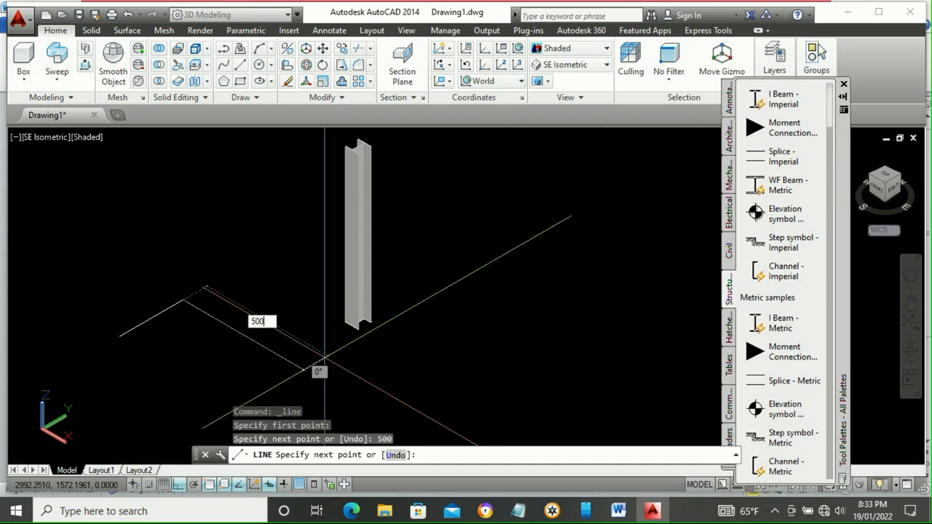
left_click(134, 426)
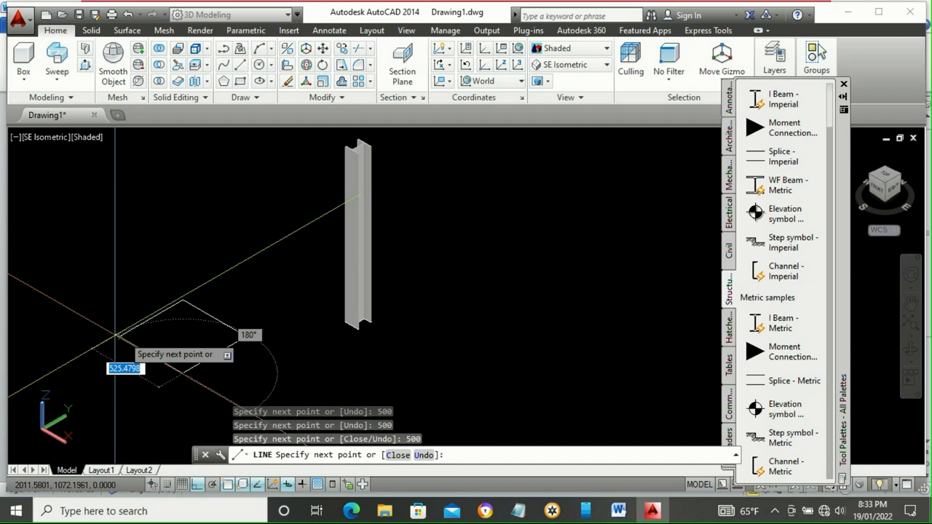
right_click(119, 335)
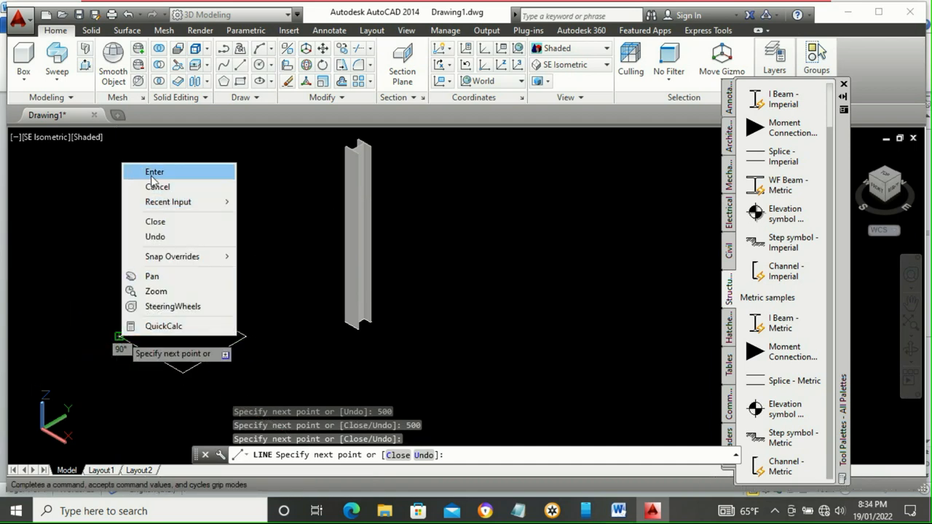
left_click(154, 172)
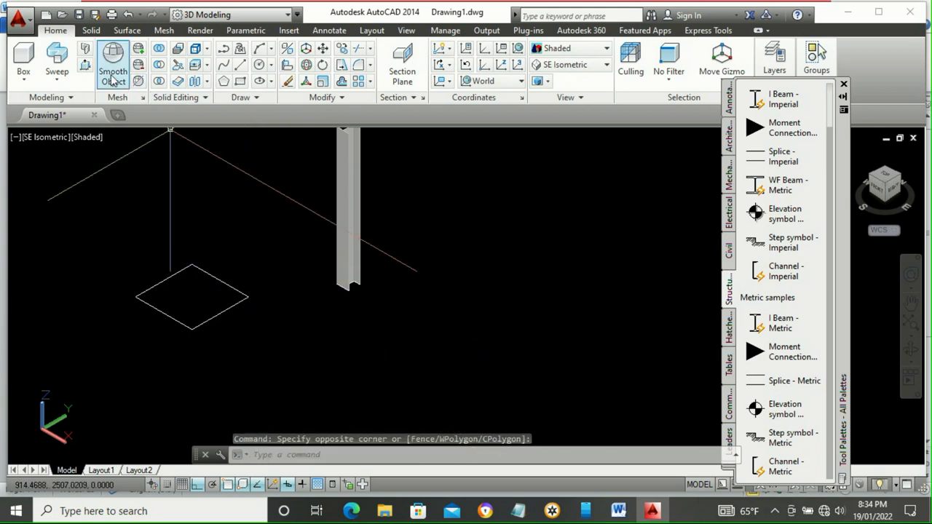
Step: Presspull the square up 40 units into a base plate and return to wireframe display
left_click(113, 61)
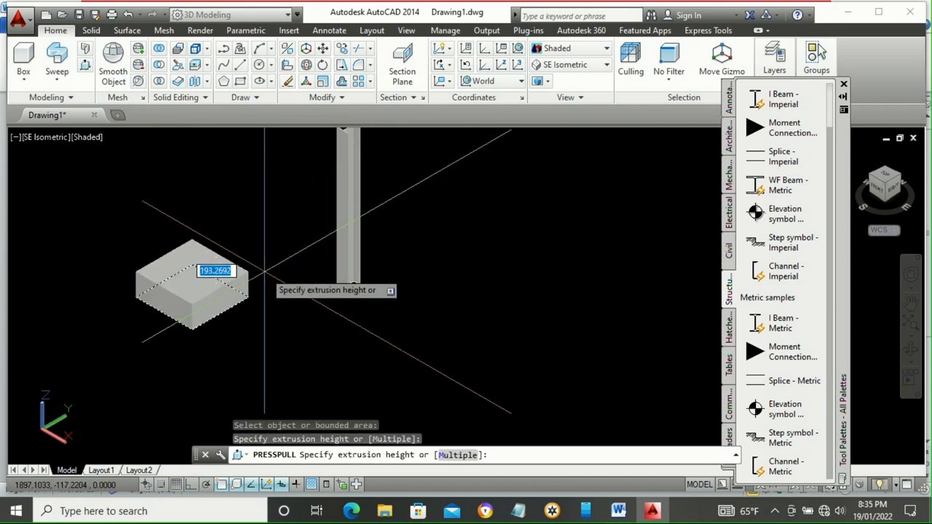
type("40")
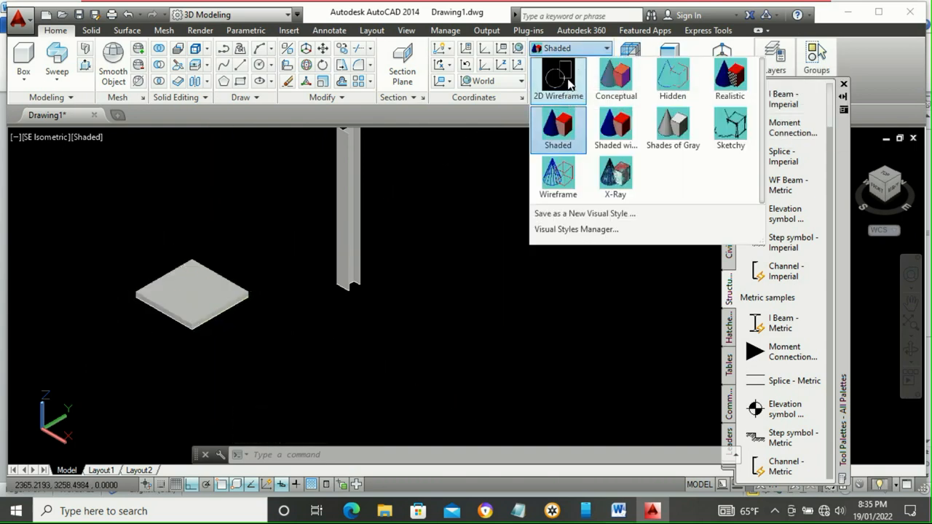
left_click(558, 79)
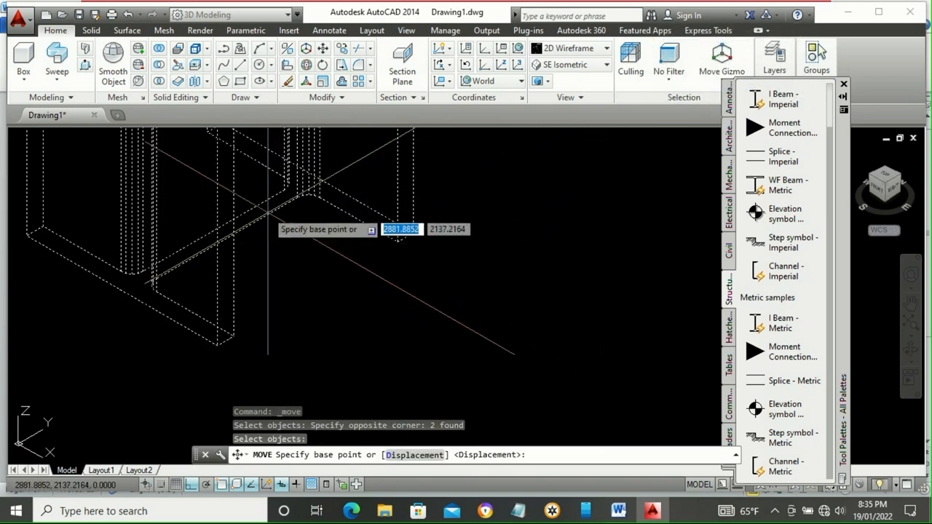
mouse_move(305, 297)
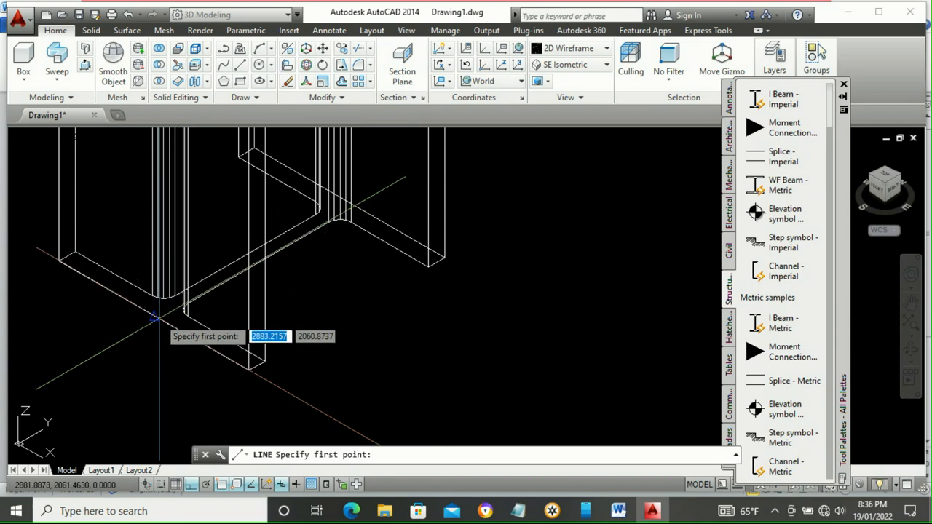
Step: Pick the column's base reference point and drag it toward the base plate
left_click(158, 318)
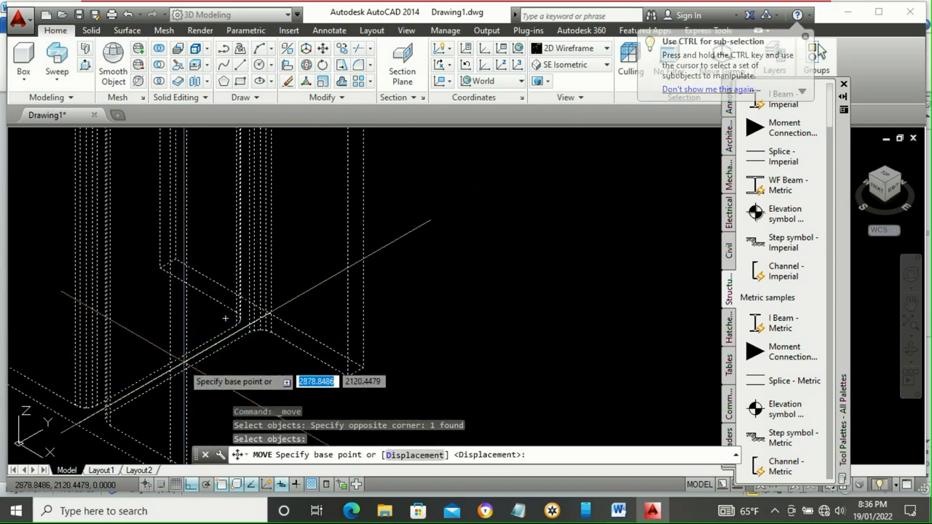
left_click(172, 370)
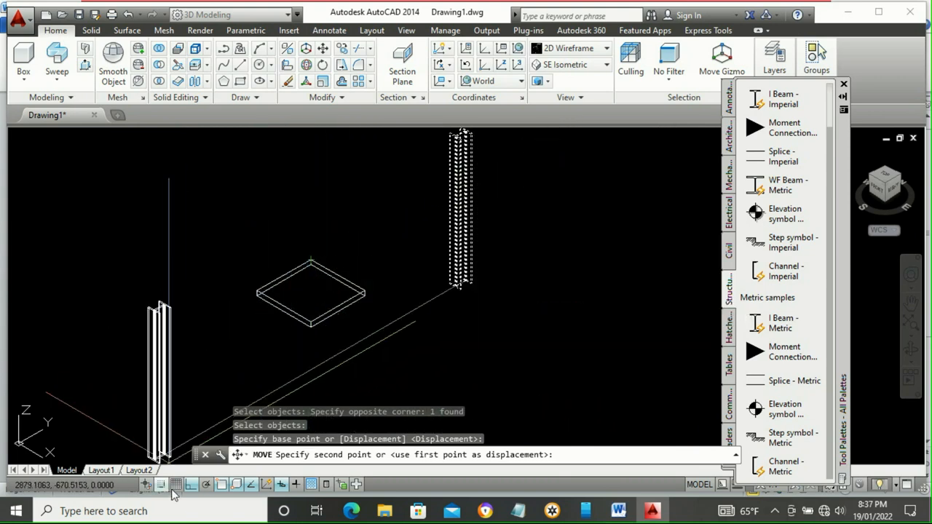
mouse_move(206, 483)
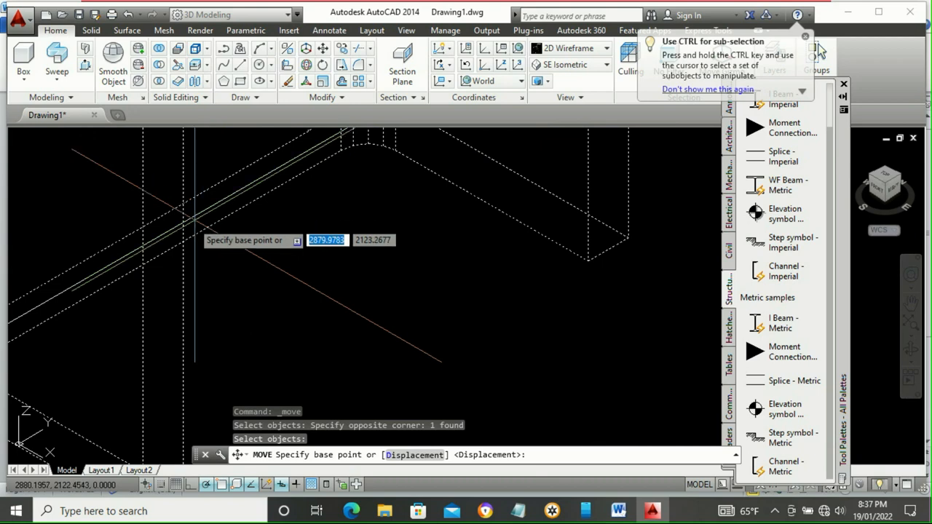
Step: Place the column's base point at the plate's centre and display the model Shaded
left_click(149, 242)
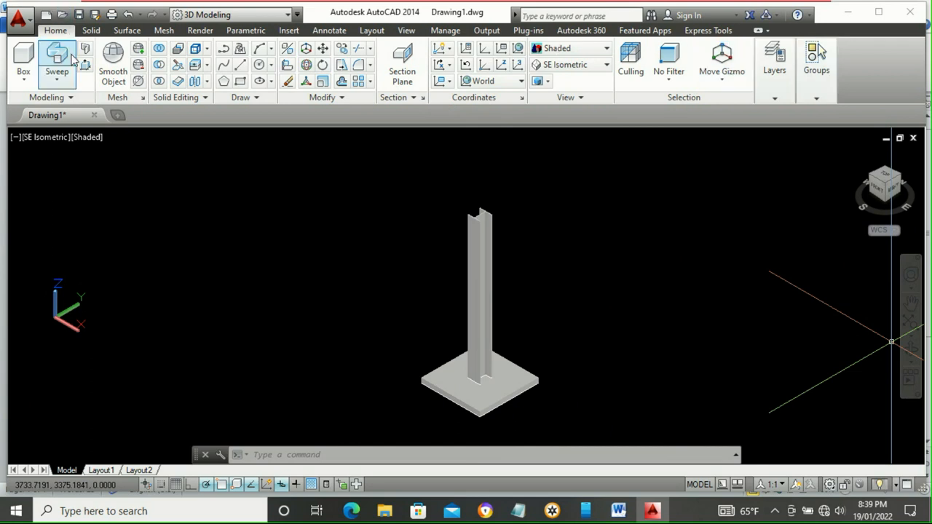
Step: Group the window-selected column and base plate into one object from the Groups panel
left_click(815, 58)
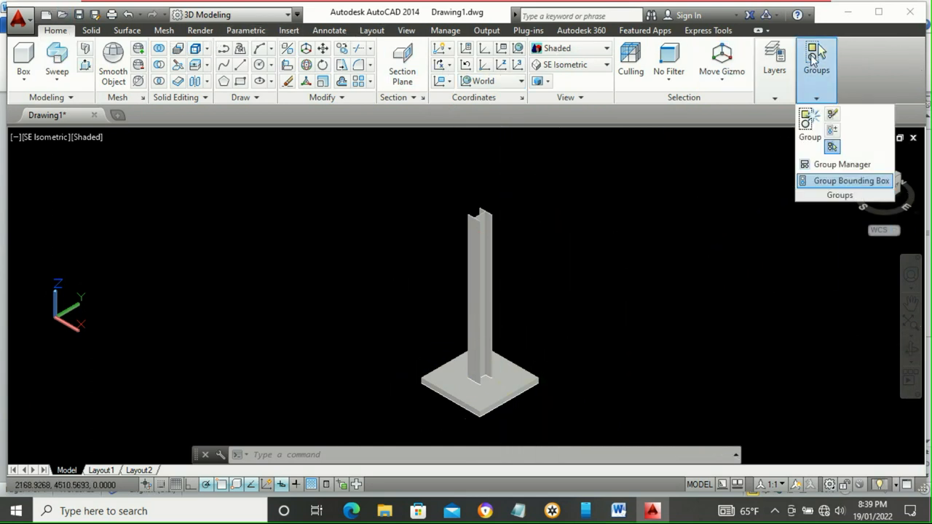
mouse_move(809, 124)
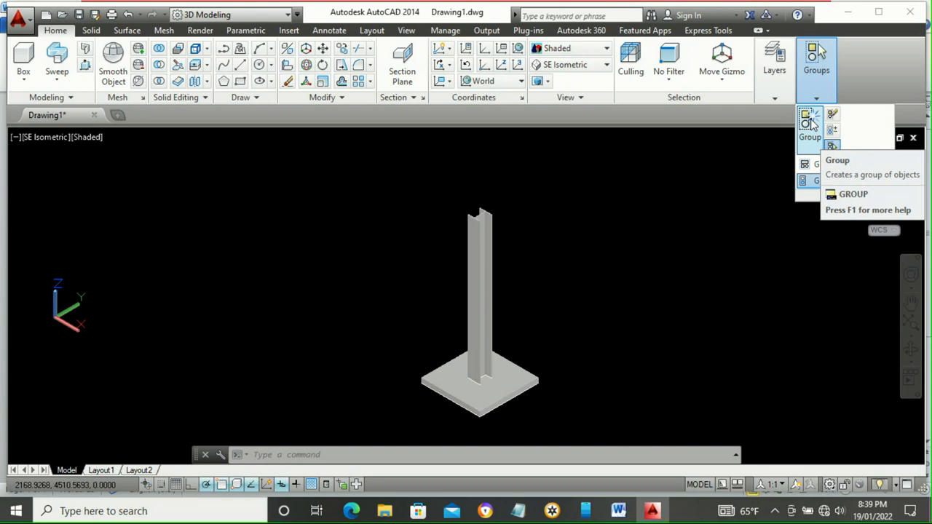
left_click(809, 123)
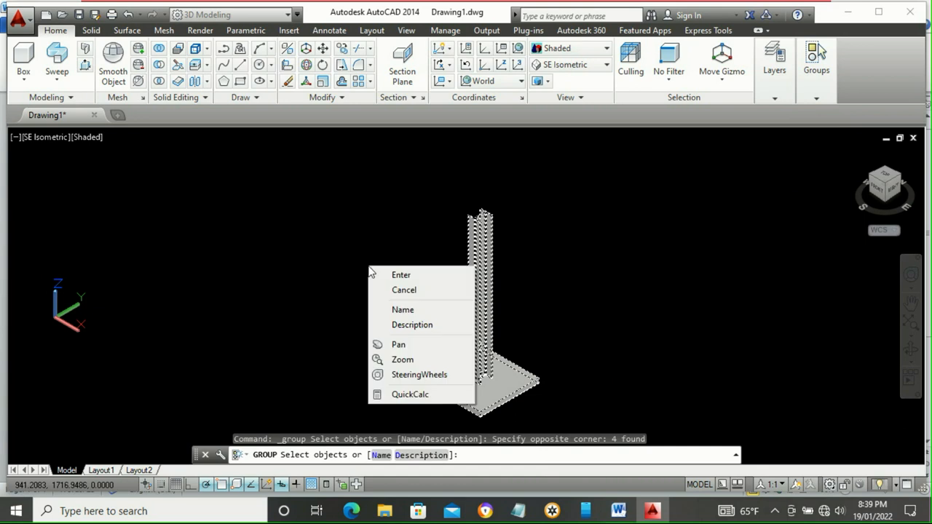
left_click(402, 273)
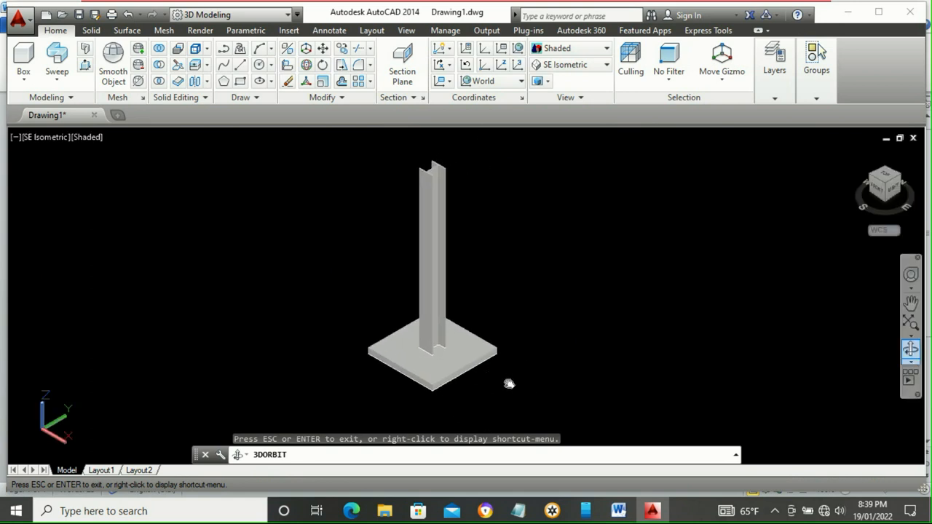
Step: Orbit around the grouped column to see it side-on before choosing NE Isometric
left_click_drag(510, 384, 444, 280)
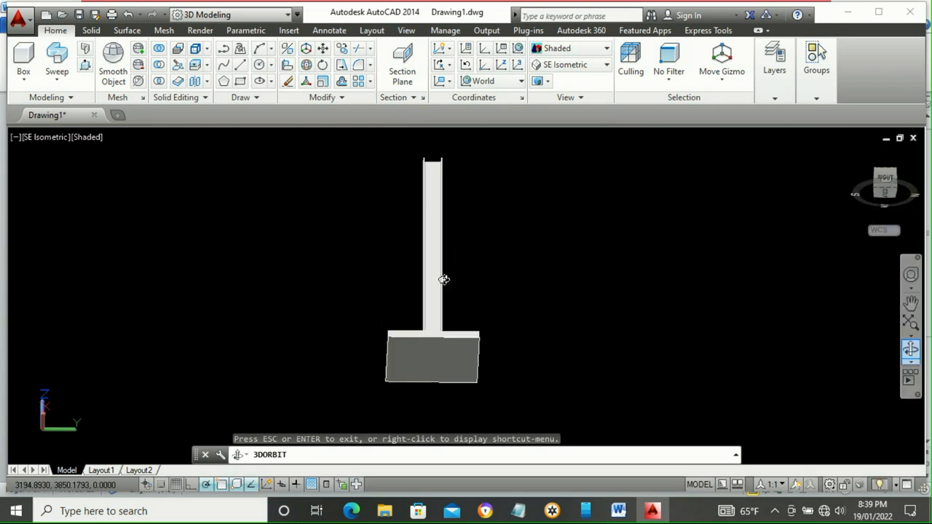
left_click_drag(443, 279, 682, 289)
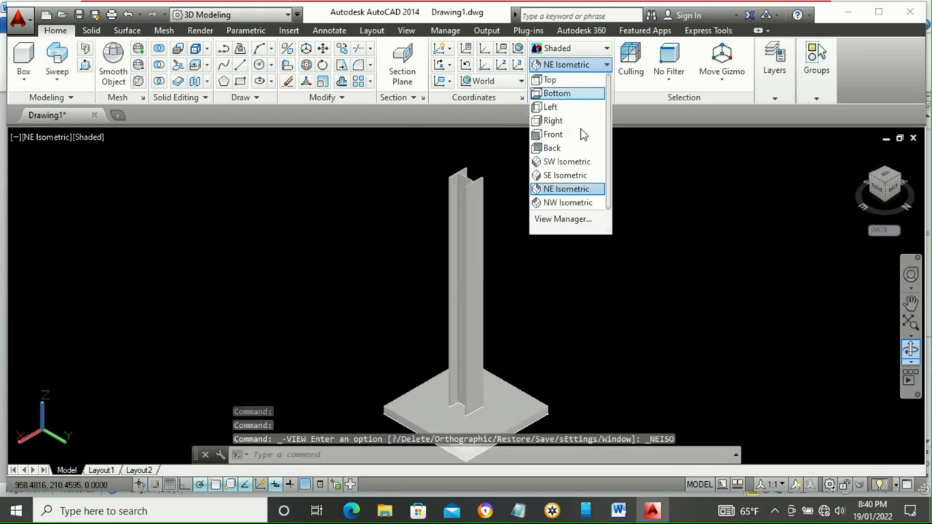
Step: View the assembly SW Isometric, try NW Isometric, then settle on SW Isometric
left_click(566, 161)
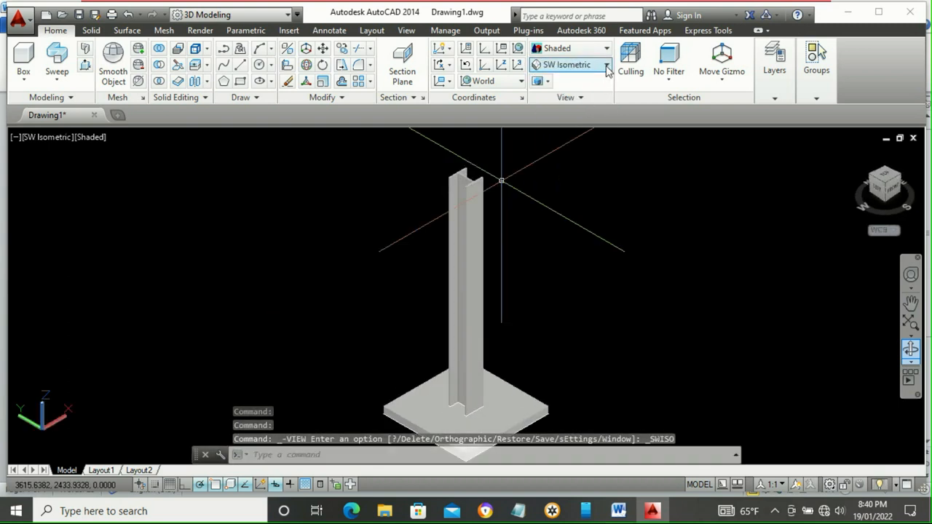
left_click(606, 64)
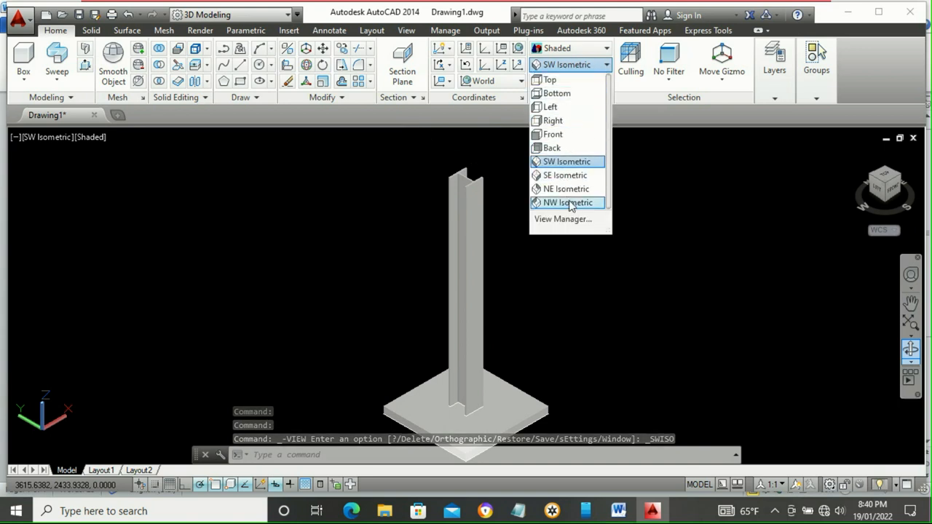
left_click(568, 203)
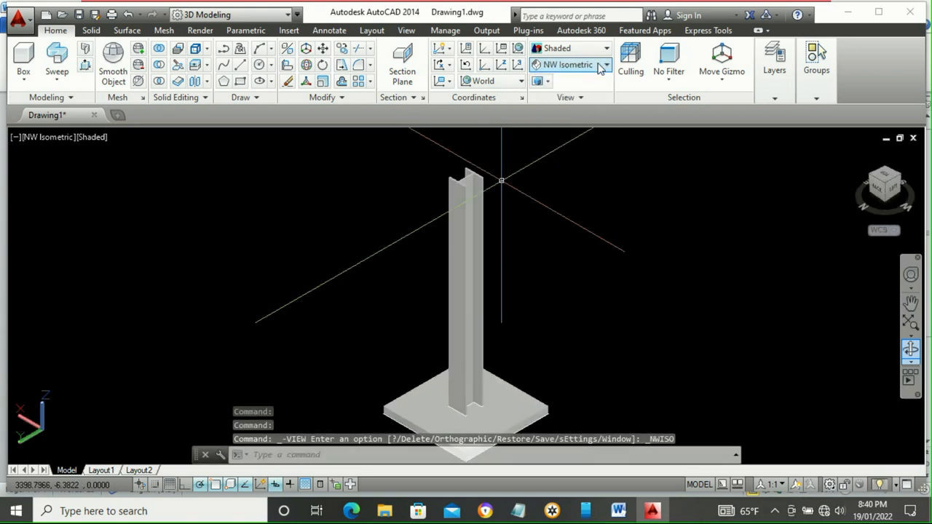
left_click(605, 64)
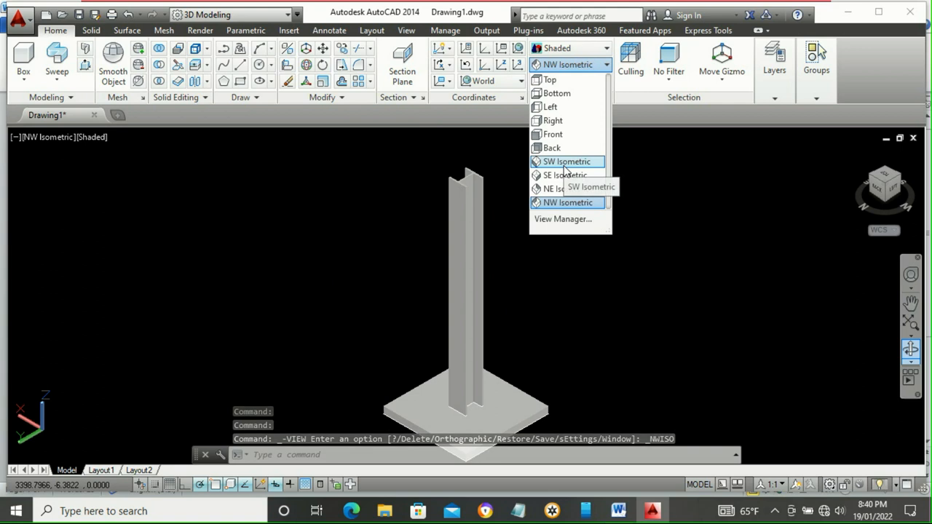
left_click(567, 161)
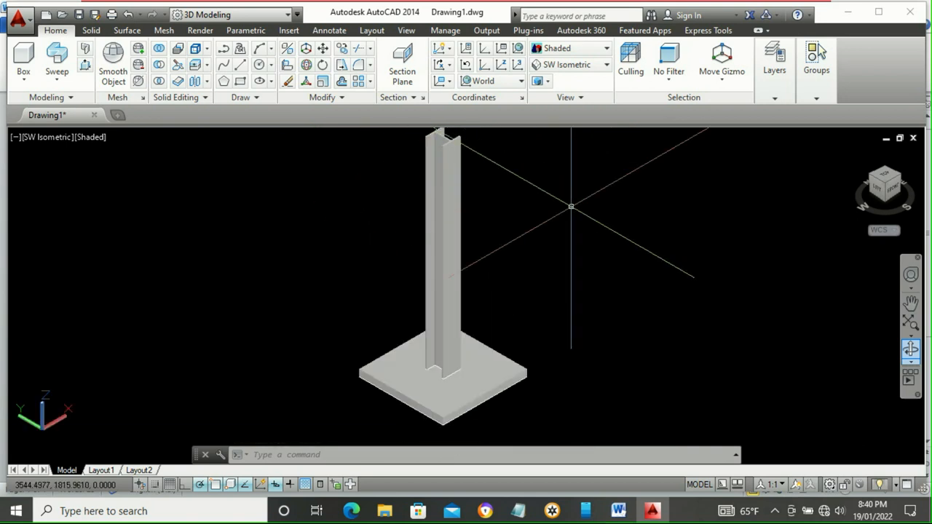
mouse_move(643, 245)
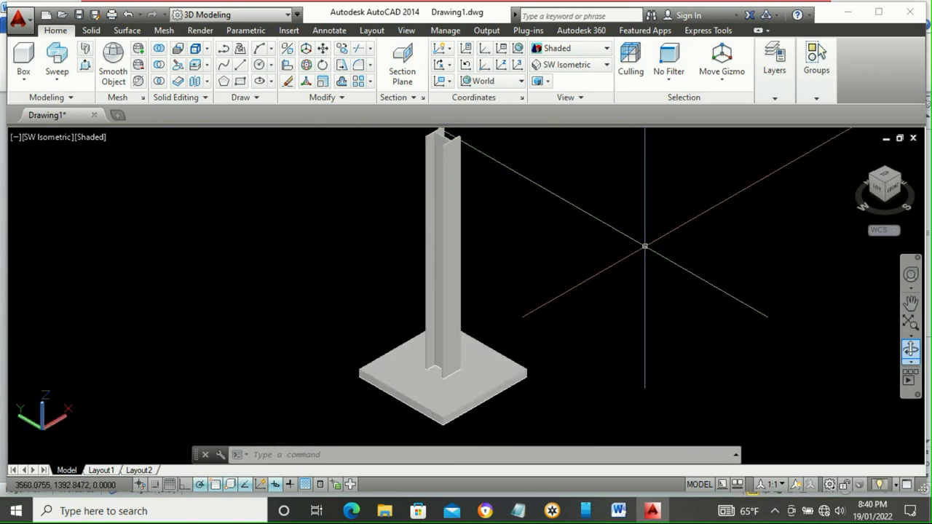